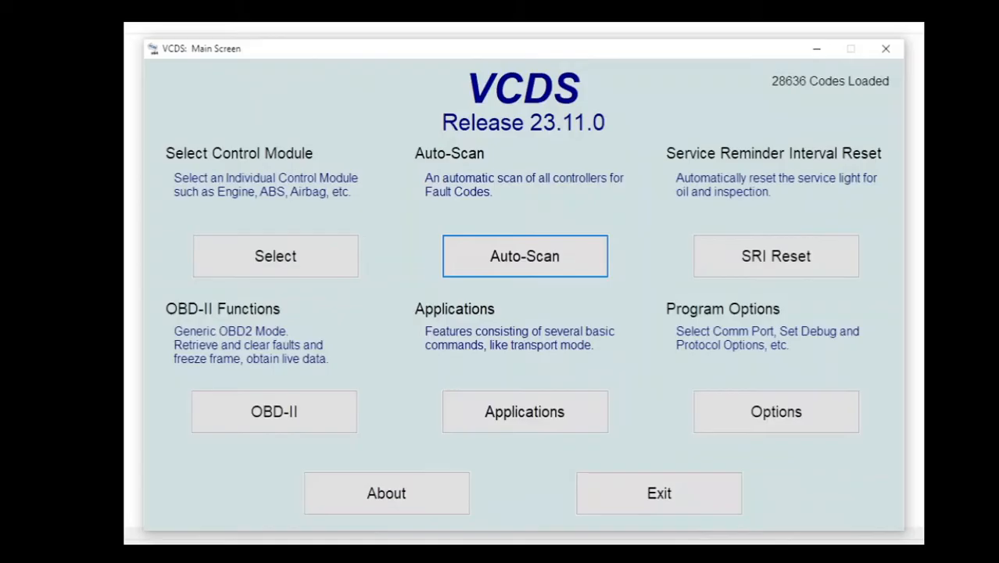
pyautogui.moveTo(276, 257)
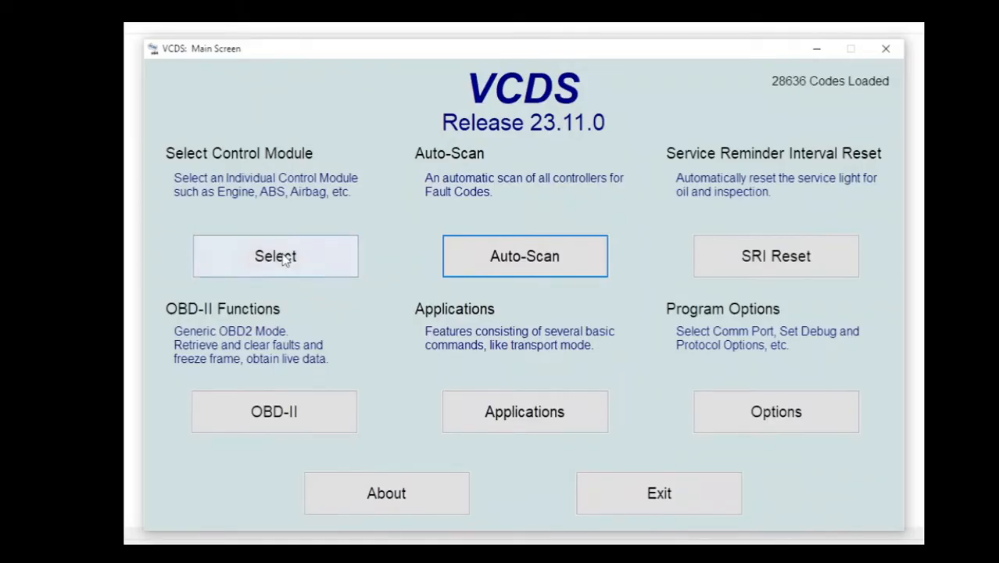
# From the VCDS main screen, request the Select Control Module list
pyautogui.click(275, 256)
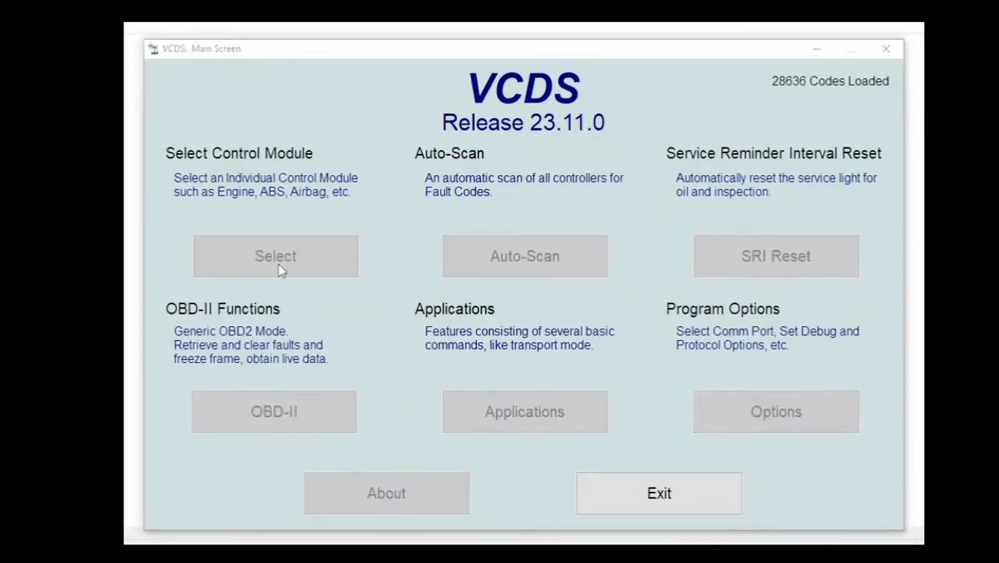
# Open 03-ABS Brakes, check Fault Codes showing none found, and return to the overview
pyautogui.click(275, 256)
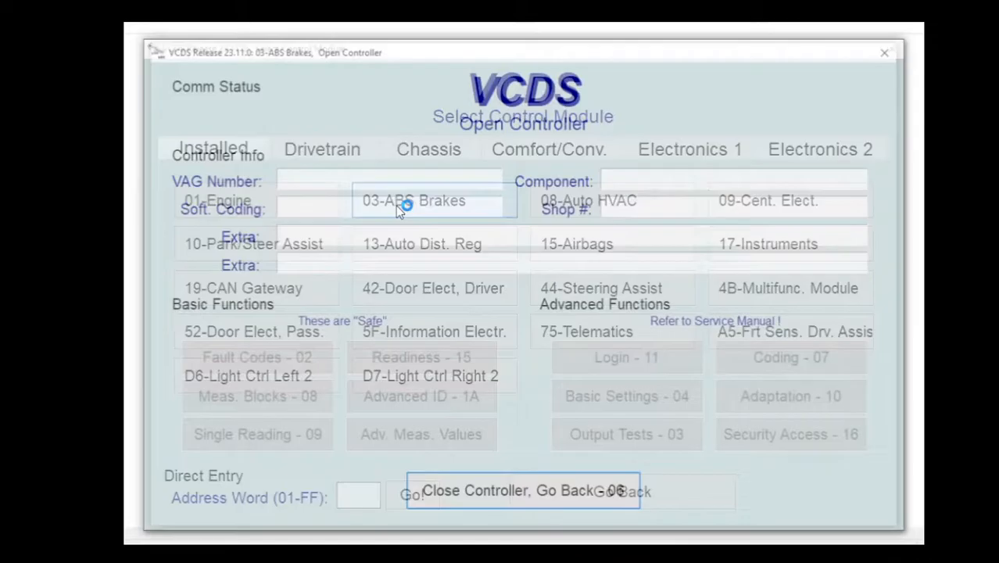
pyautogui.click(414, 200)
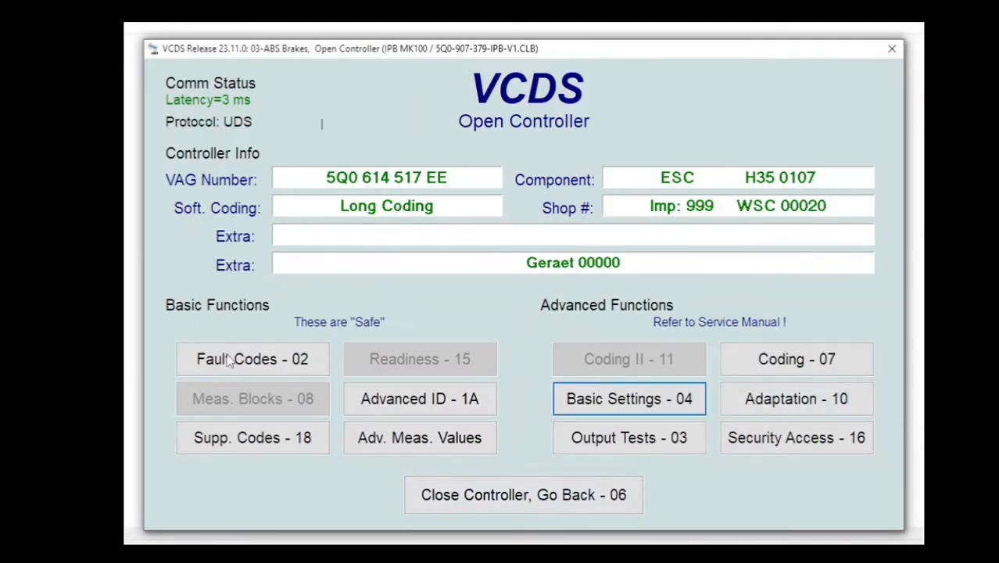
pyautogui.click(252, 358)
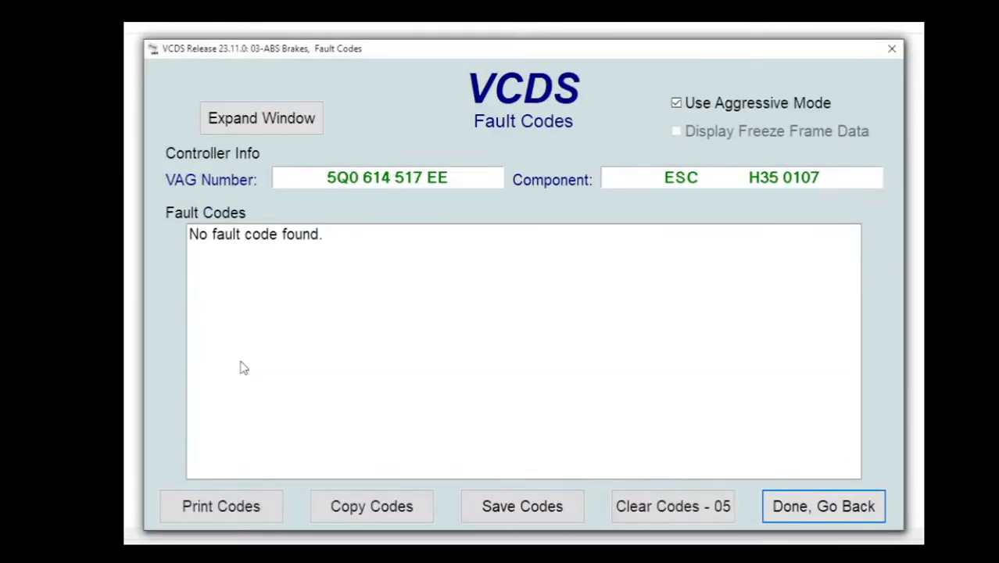
pyautogui.moveTo(449, 491)
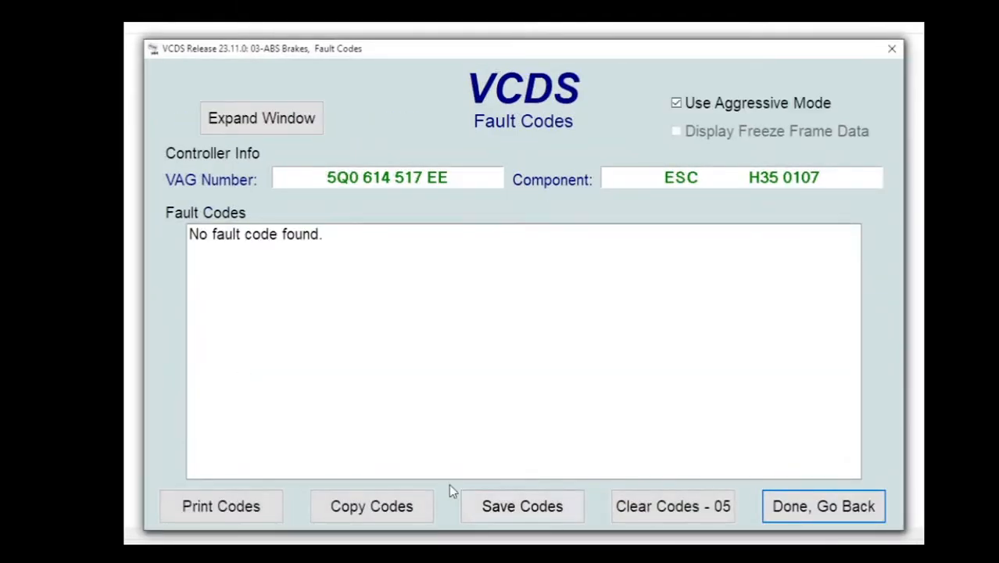
pyautogui.click(822, 505)
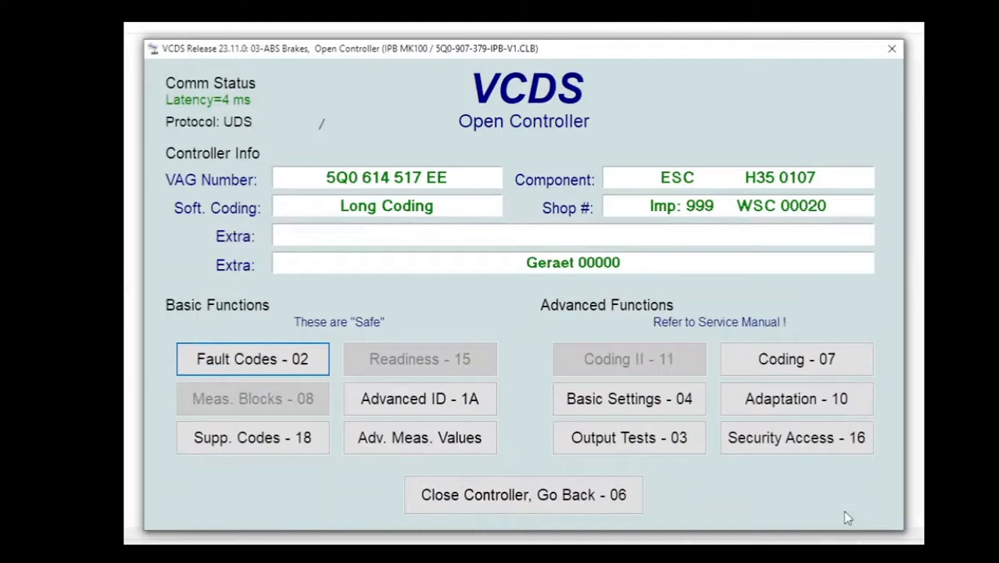
# Run Basic Setting IDE03331 Start lining change mode, then return to the controller overview
pyautogui.click(629, 399)
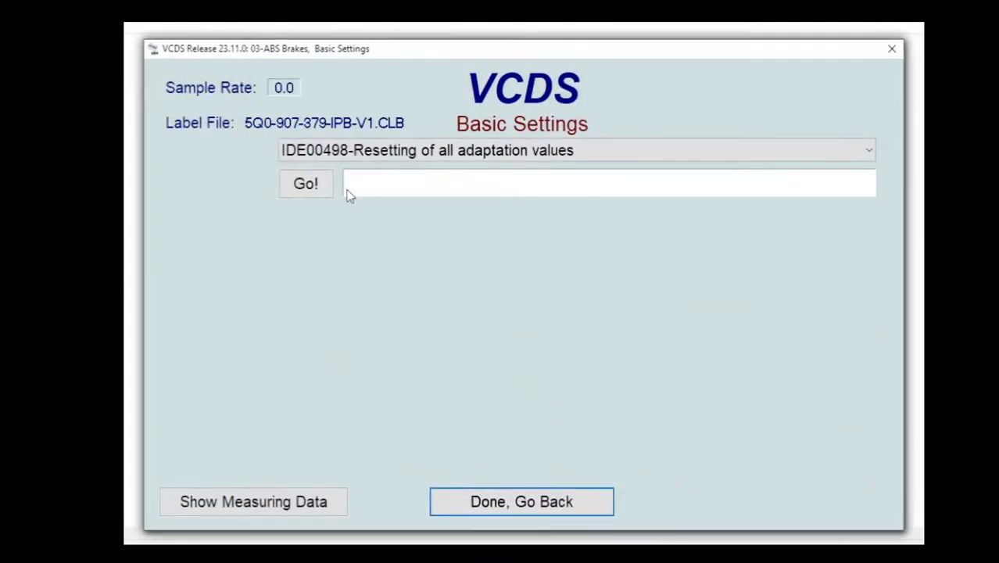
pyautogui.click(306, 184)
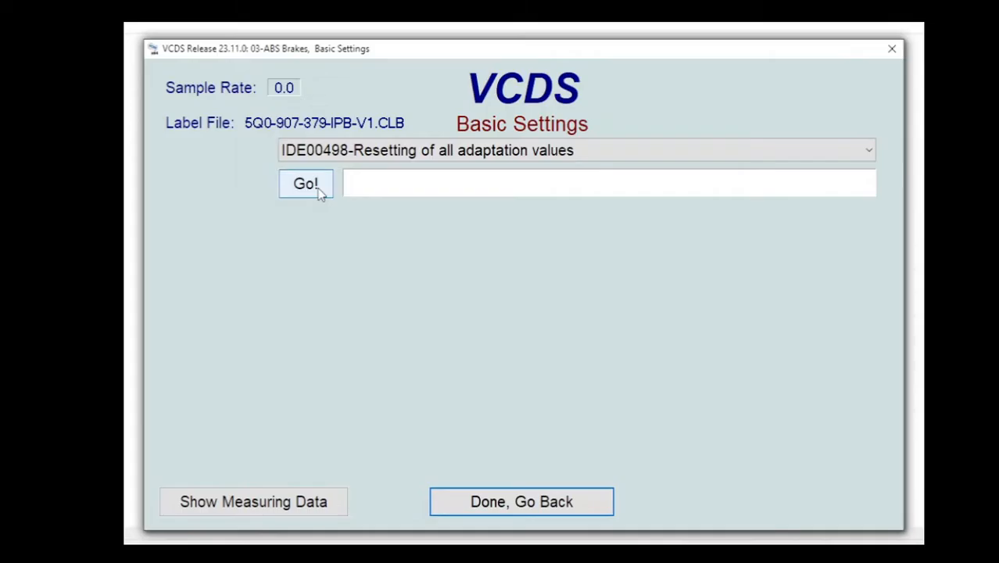
pyautogui.click(575, 150)
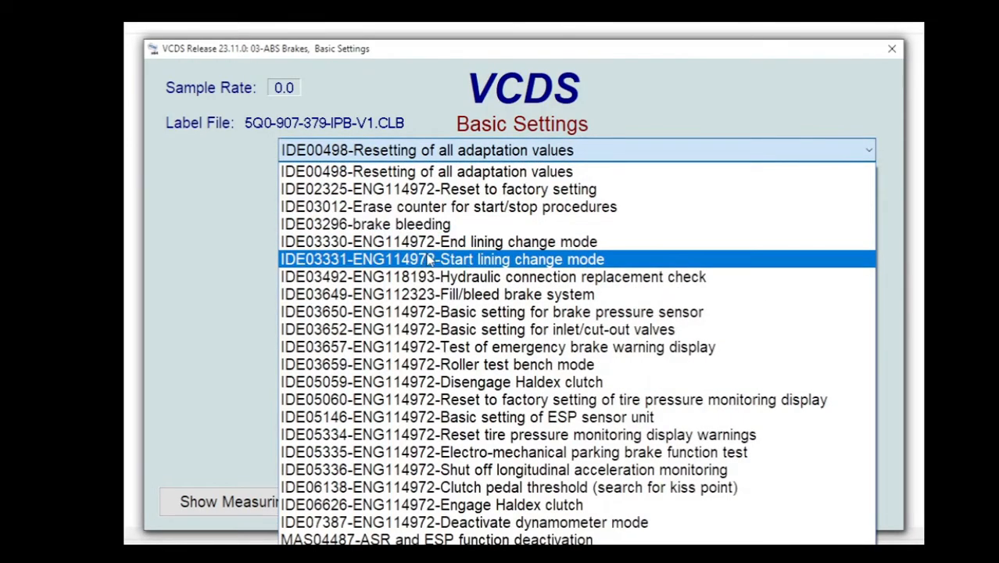
pyautogui.click(441, 259)
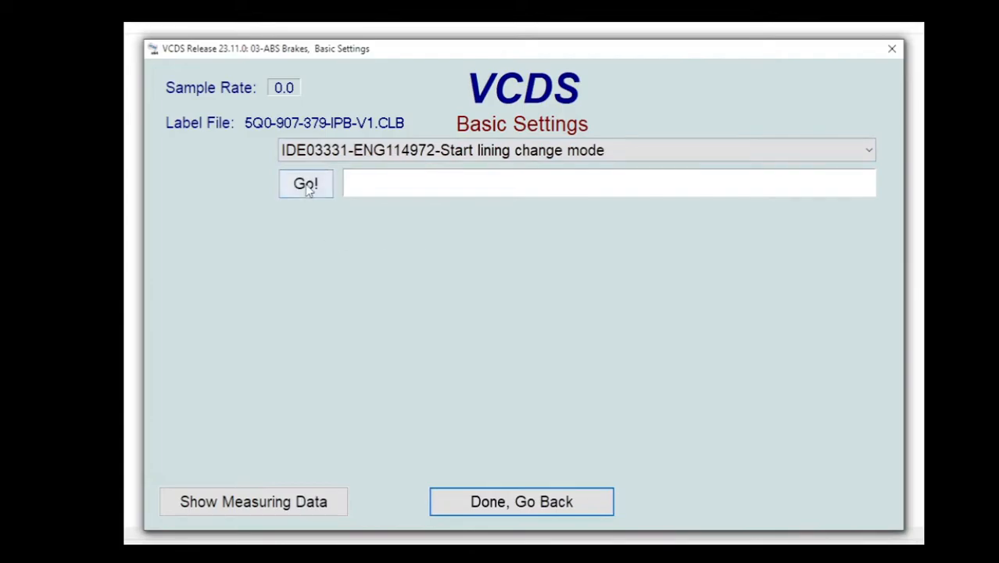
pyautogui.click(305, 183)
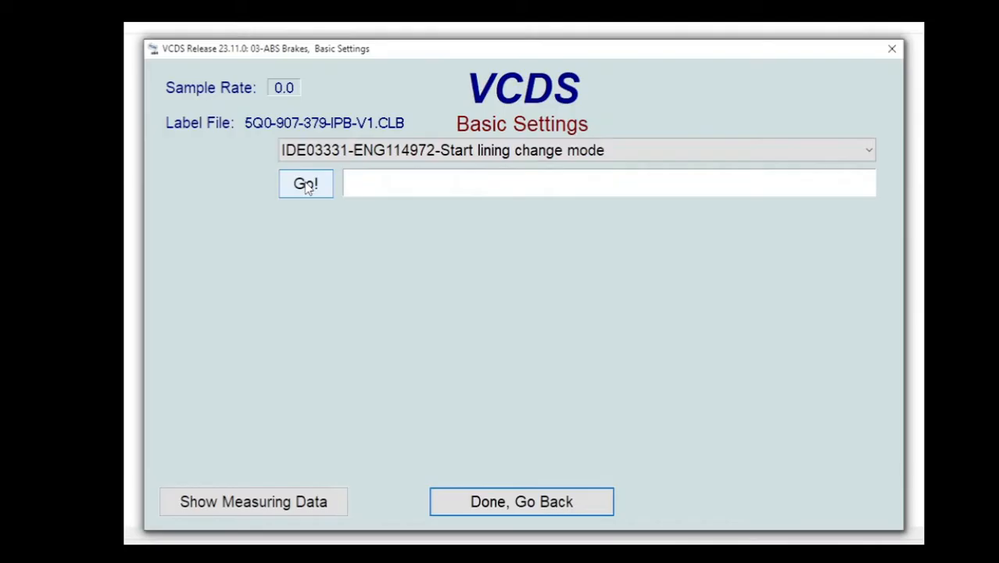
pyautogui.click(305, 183)
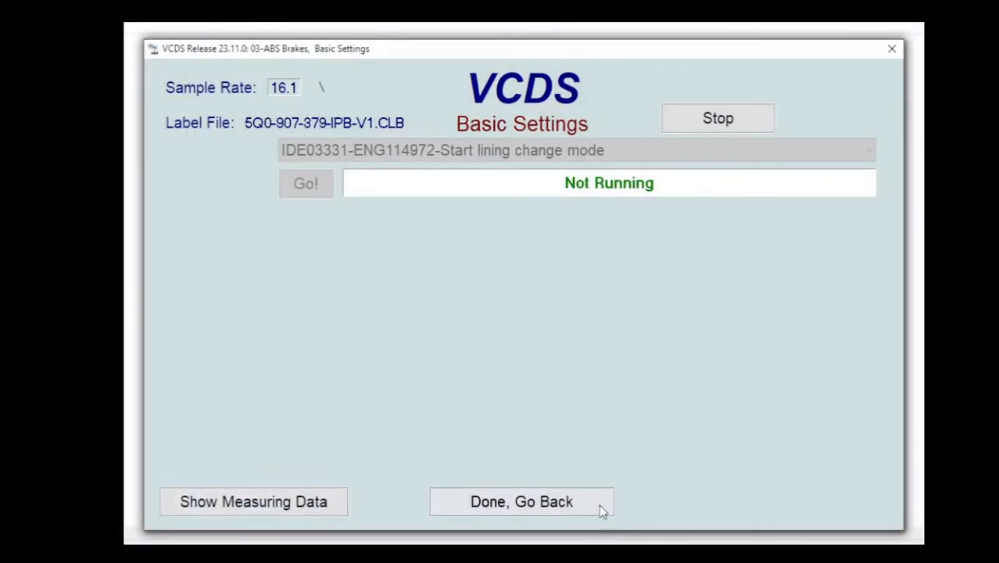
pyautogui.click(520, 500)
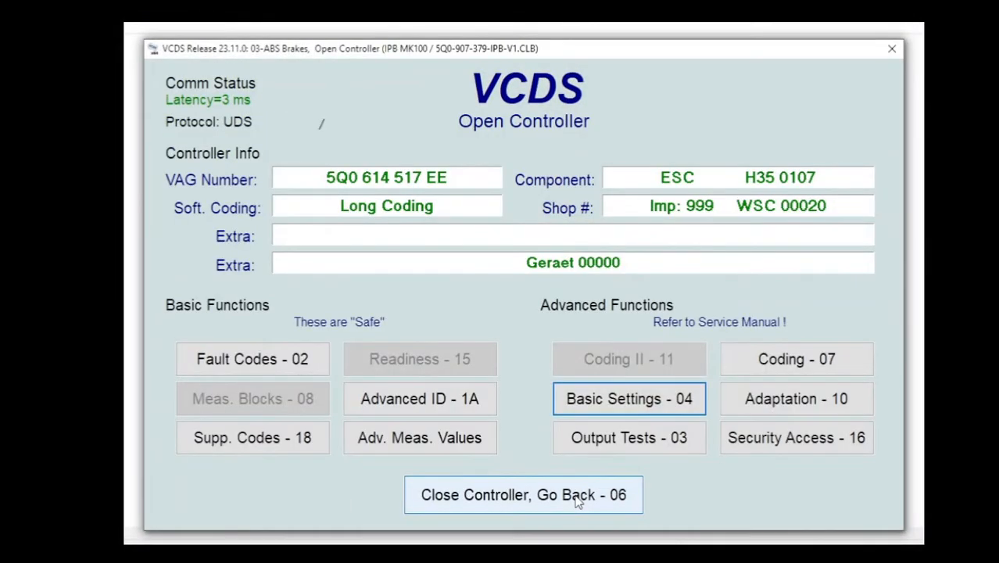
pyautogui.moveTo(629, 411)
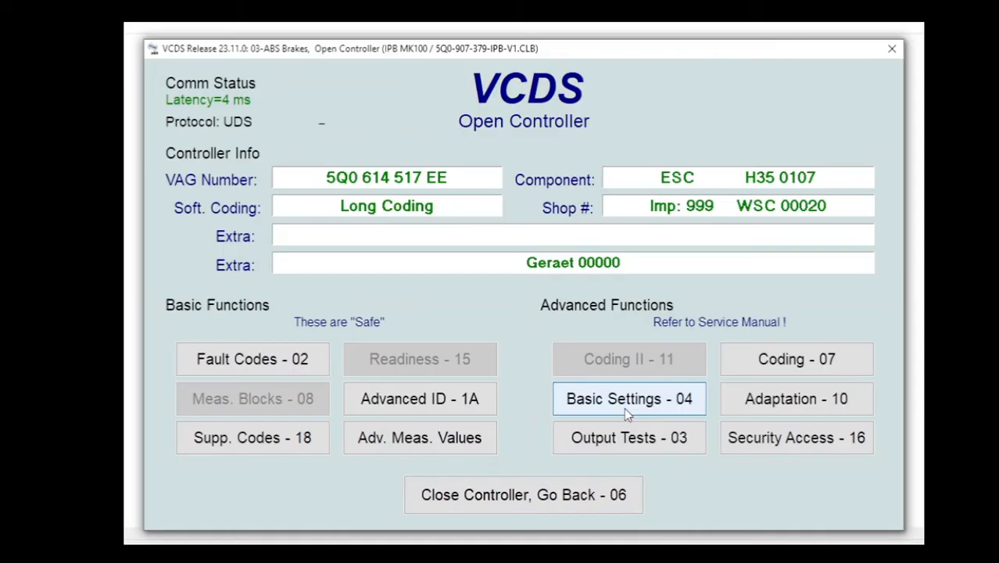
# Run Basic Setting IDE03330 End lining change mode on the ABS controller
pyautogui.click(629, 398)
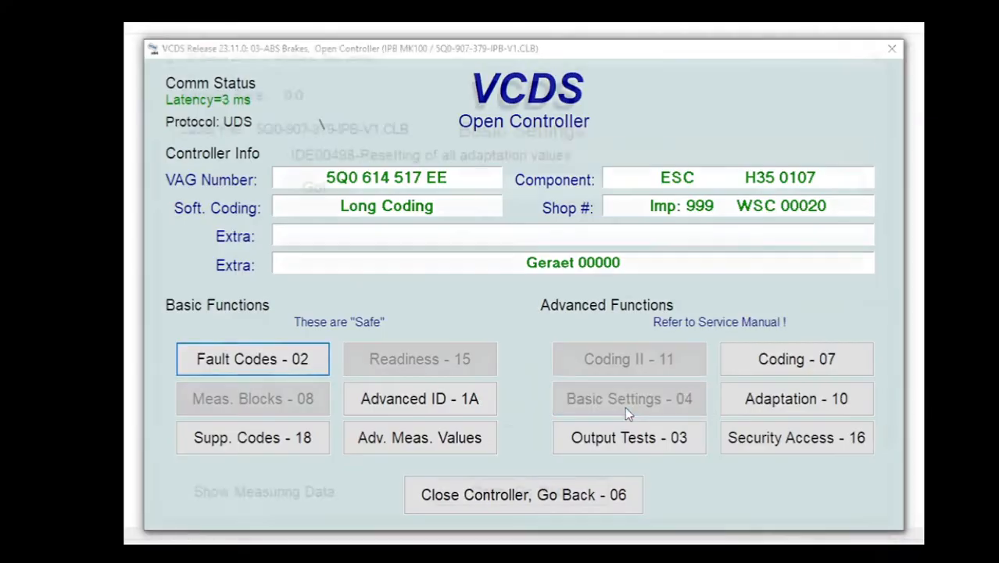
pyautogui.click(629, 399)
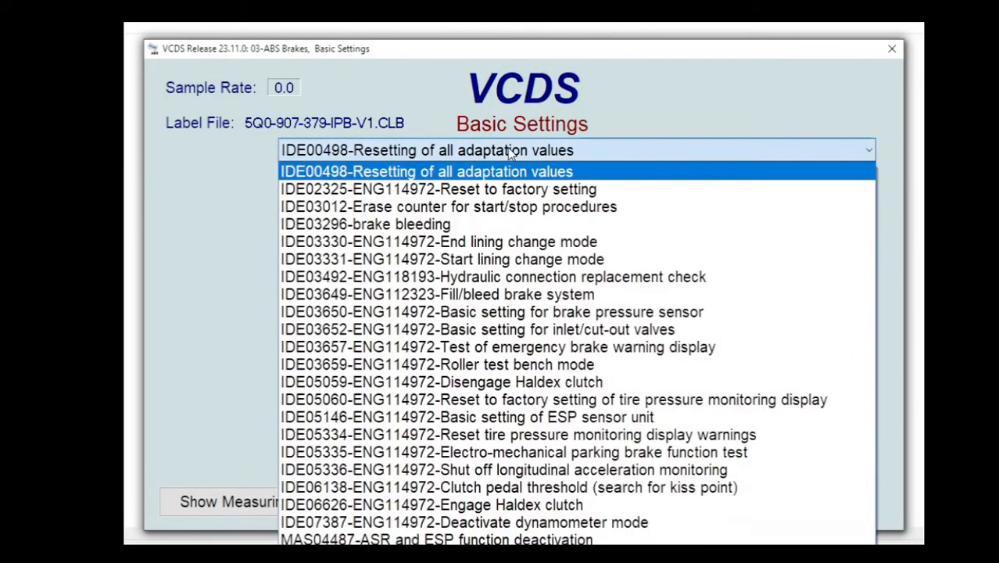
pyautogui.click(437, 242)
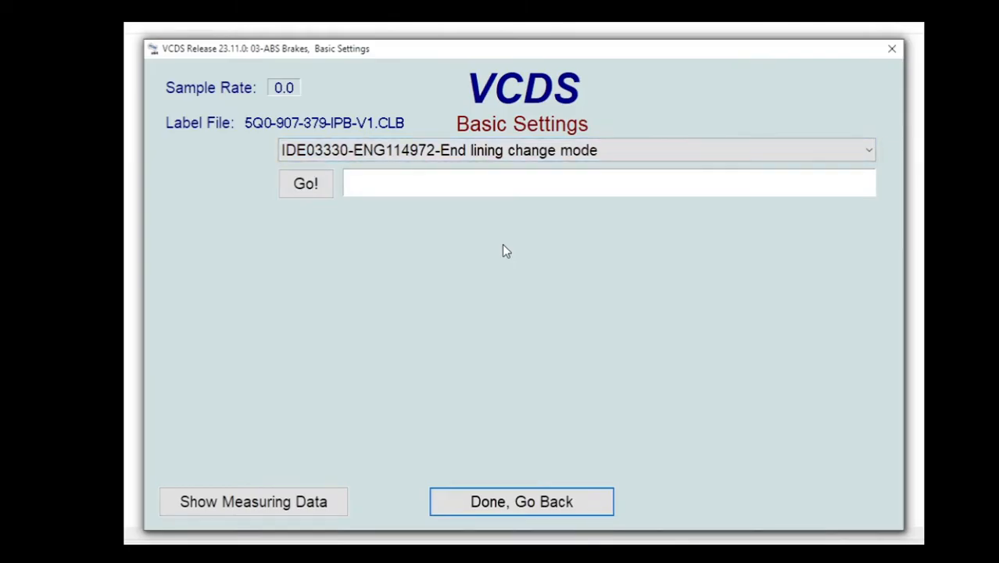
pyautogui.click(305, 184)
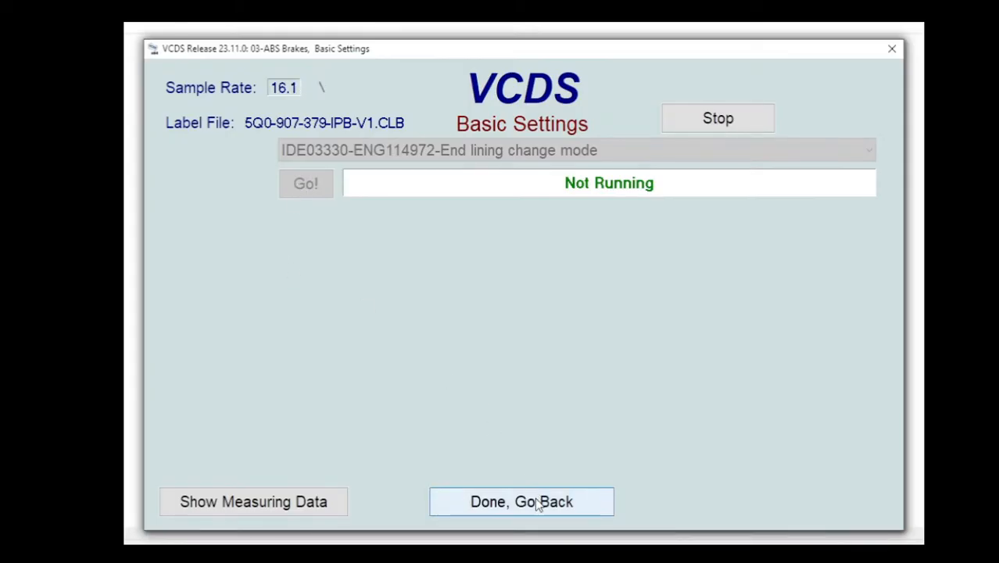
# Clear the stored Brake Pad Replacement Mode Active fault code from the ABS controller
pyautogui.click(522, 501)
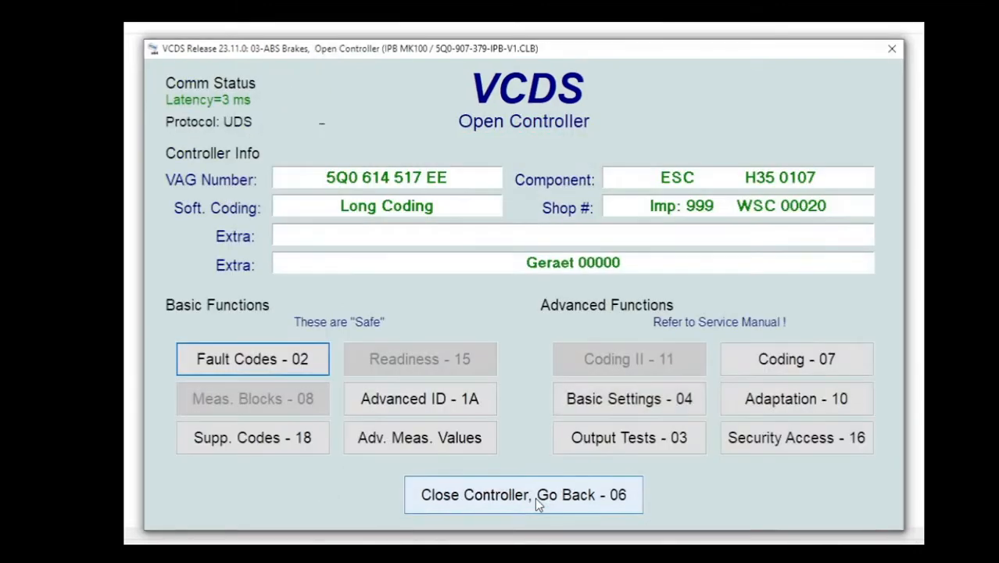
pyautogui.click(252, 358)
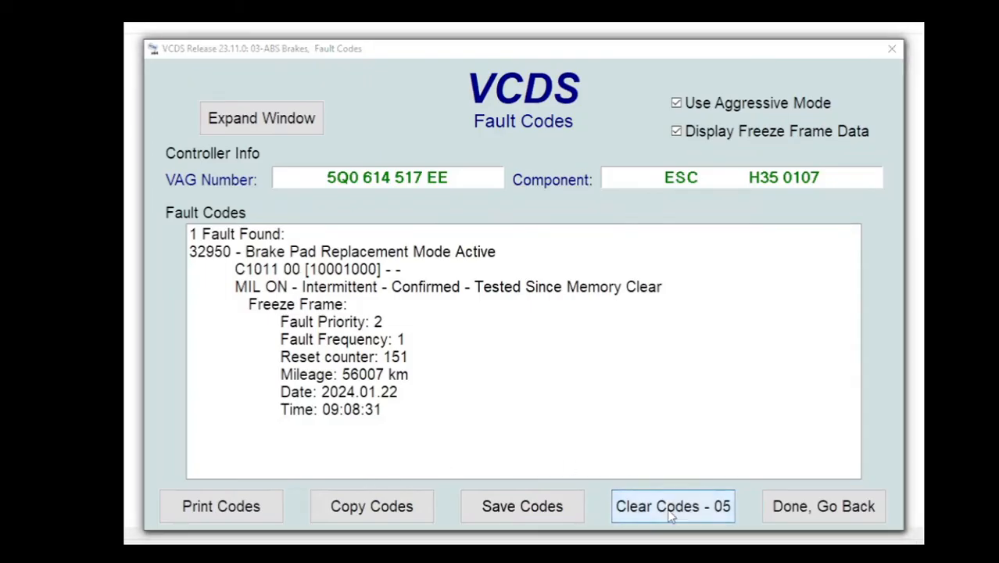
pyautogui.click(672, 506)
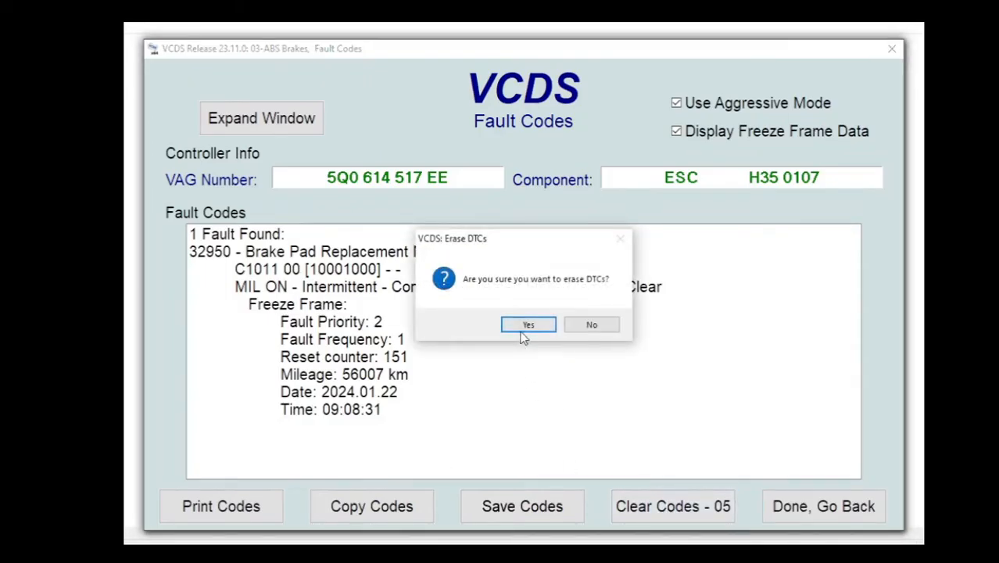
pyautogui.click(527, 324)
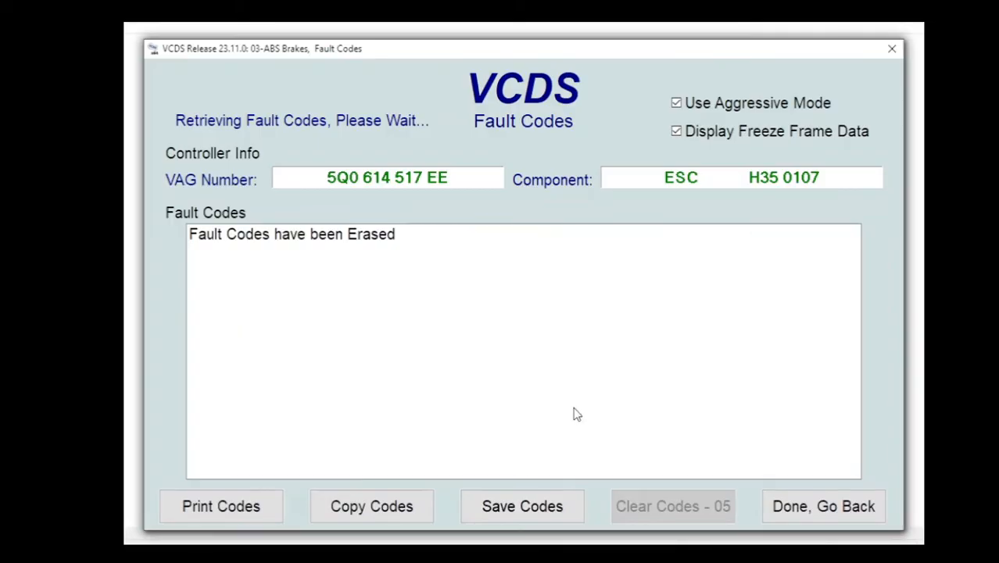
# Recheck the ABS fault codes to confirm no fault code remains
pyautogui.click(823, 506)
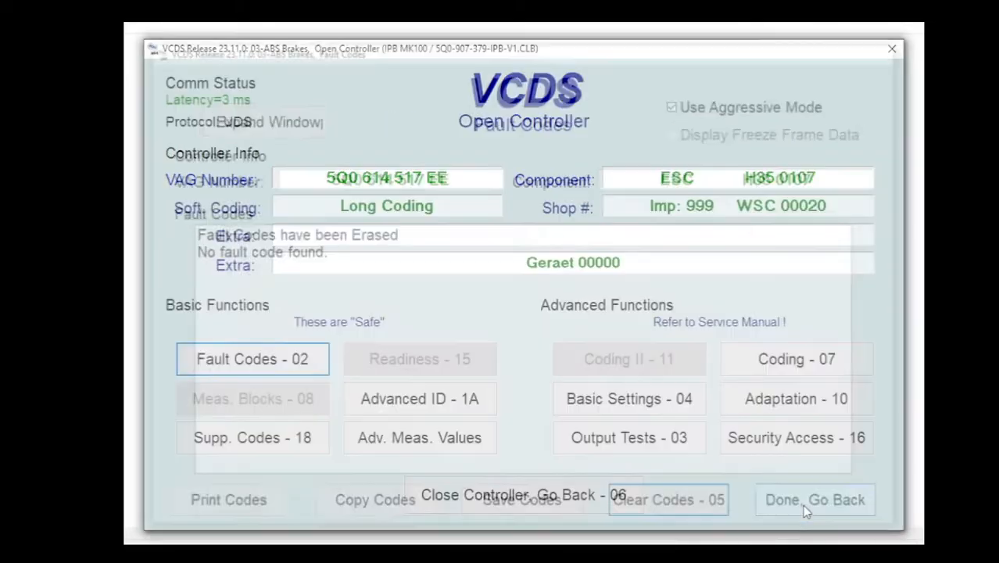
pyautogui.click(814, 499)
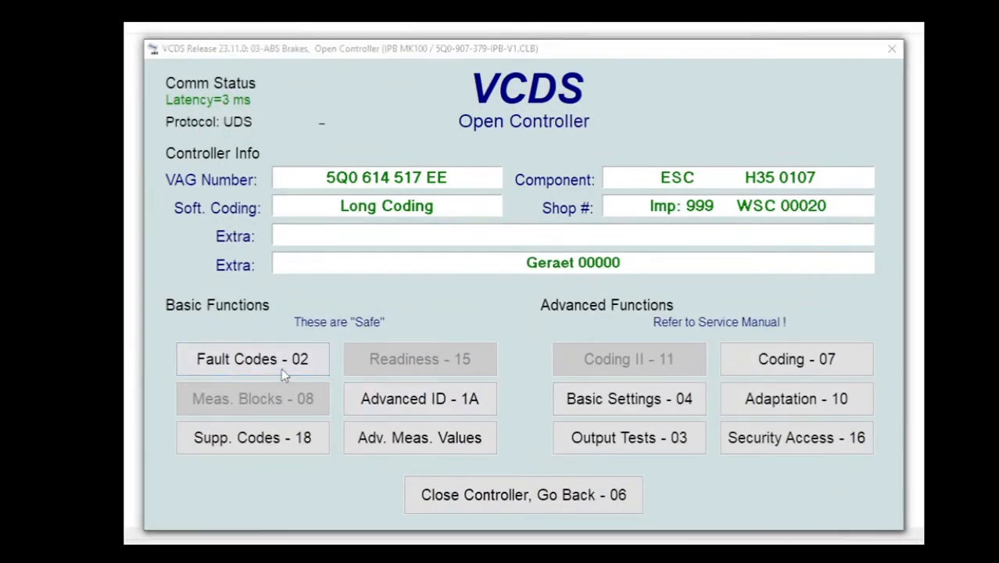
pyautogui.click(252, 358)
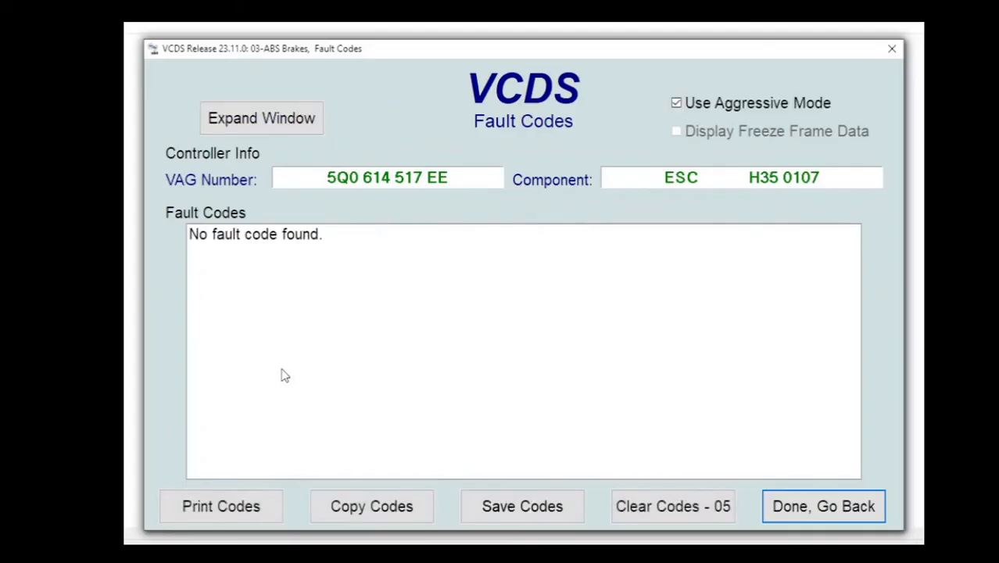